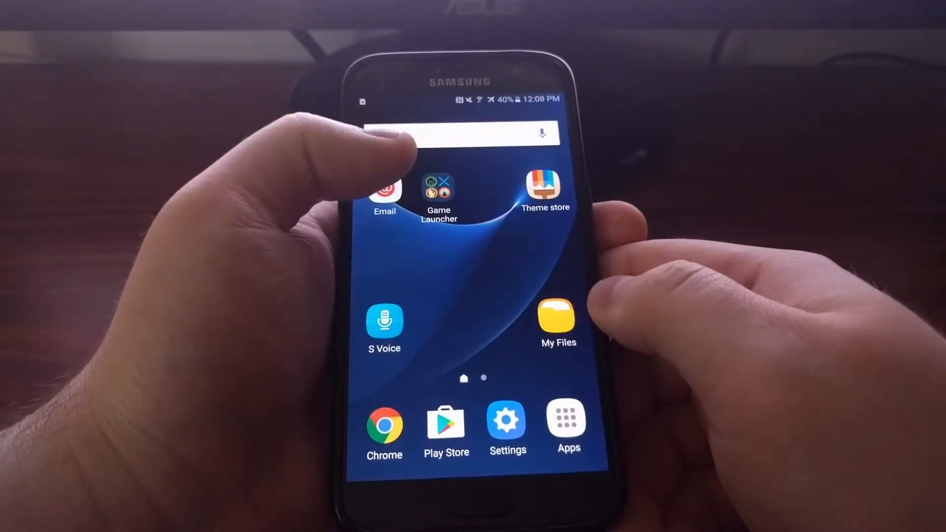
Step: Reach the Advanced features page in the Galaxy S7 Settings, listing Games and Quick launch Camera
{"action": "left_click", "coordinate": [440, 186]}
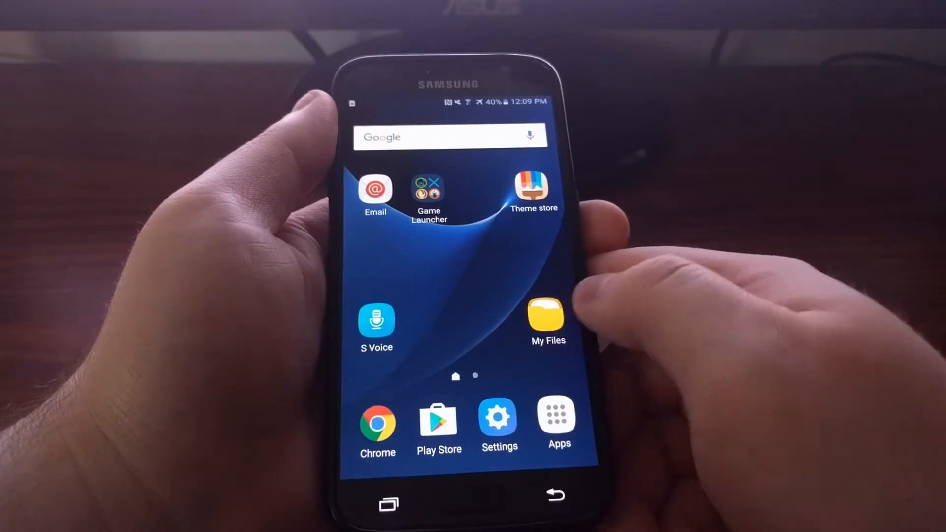
{"action": "left_click", "coordinate": [499, 418]}
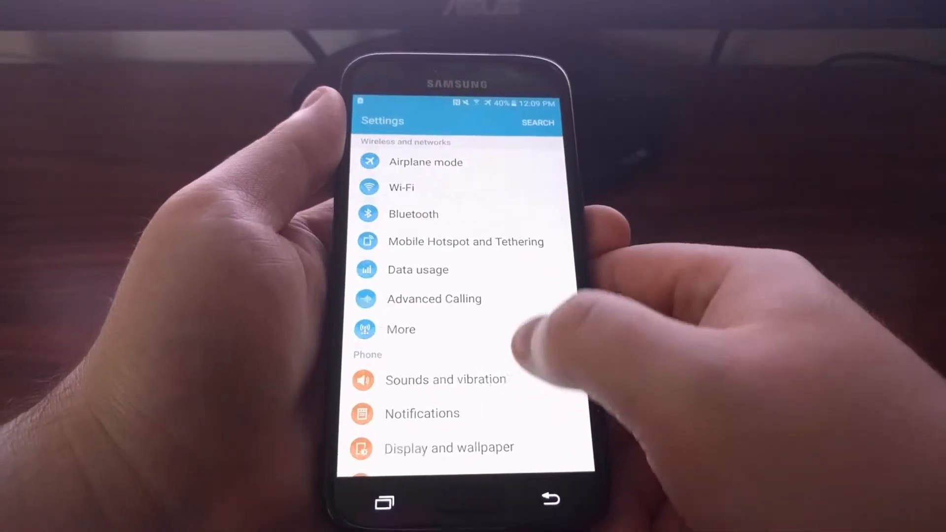
{"action": "scroll", "scroll_direction": "down", "scroll_amount": 3}
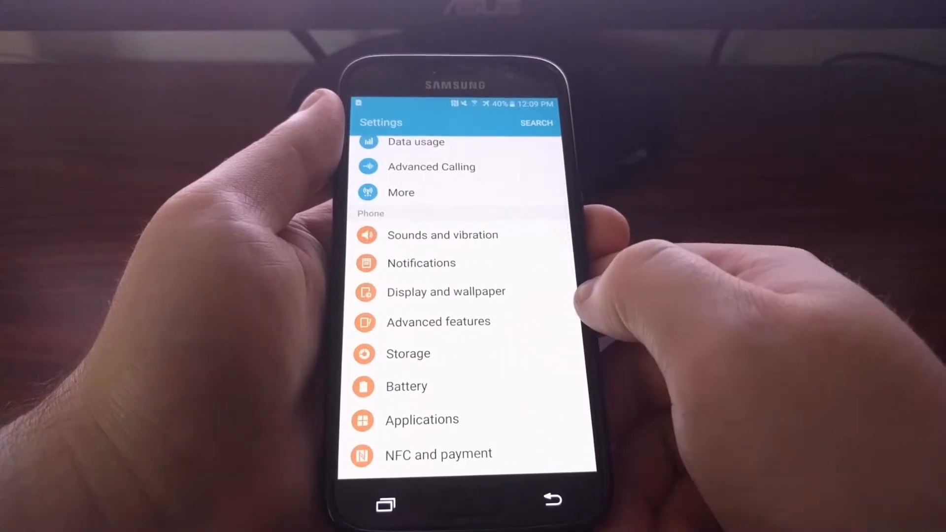
{"action": "left_click", "coordinate": [439, 321]}
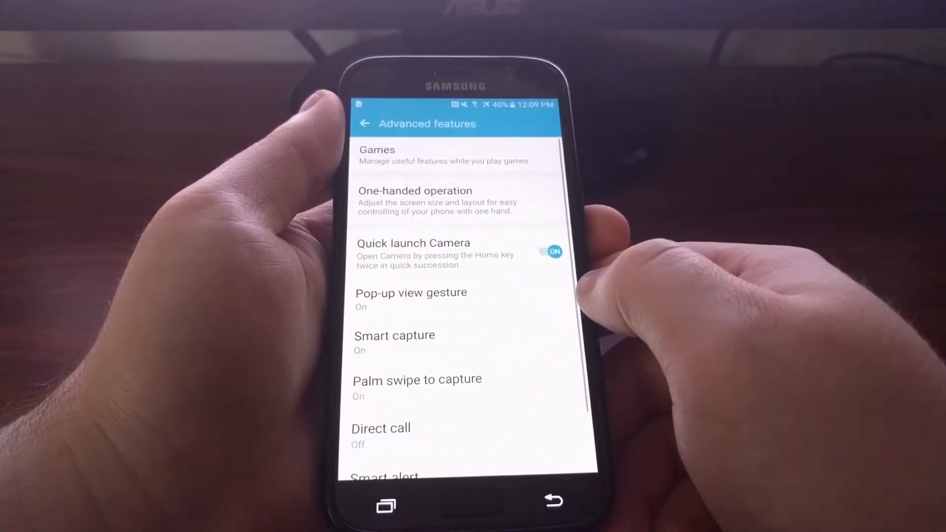